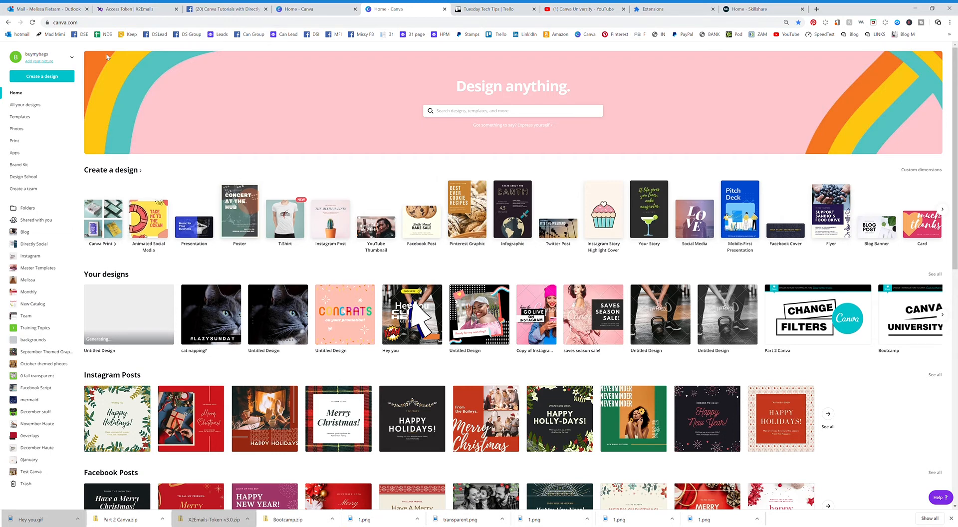
{"action": "mouse_move", "coordinate": [287, 165]}
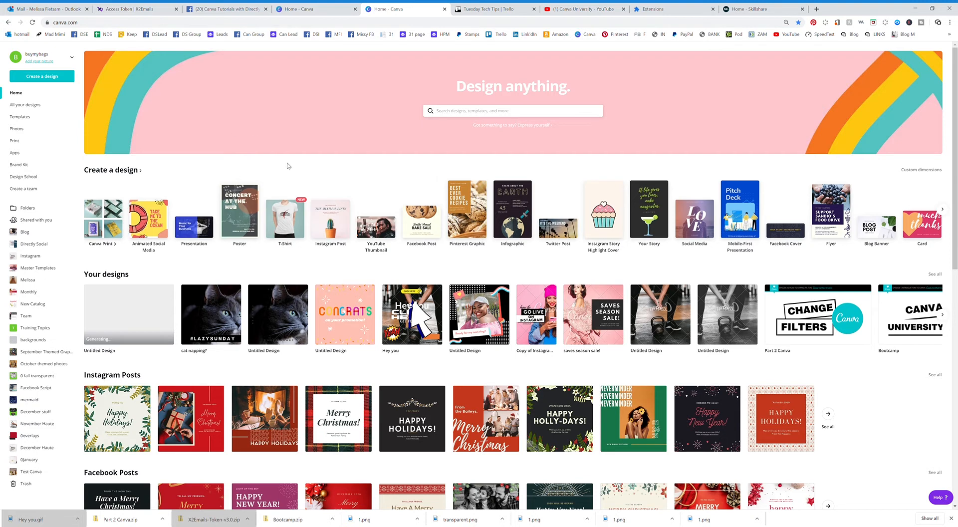
{"action": "mouse_move", "coordinate": [218, 74]}
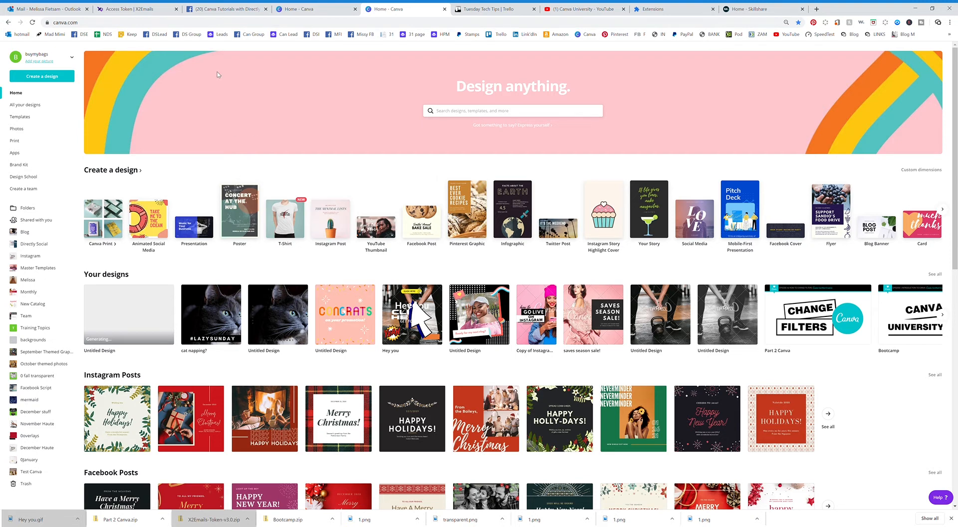
{"action": "mouse_move", "coordinate": [918, 177]}
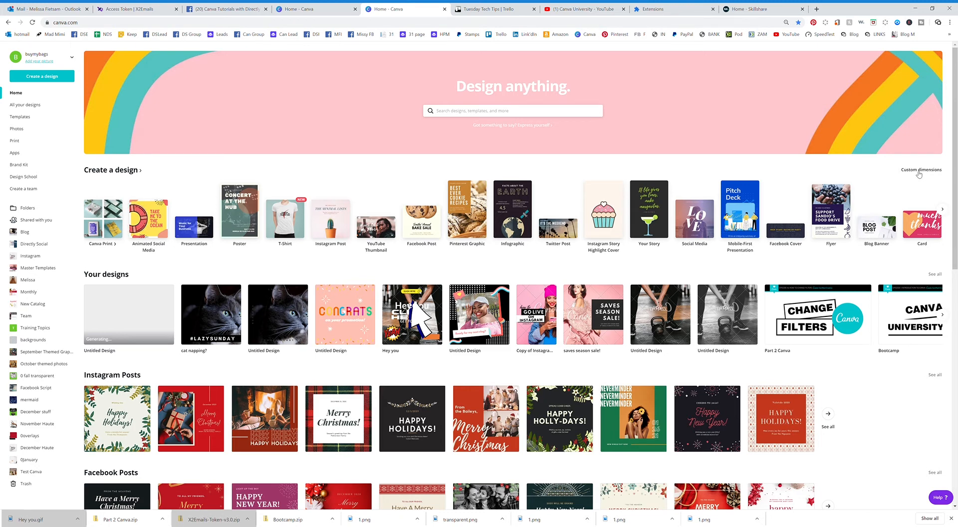
{"action": "mouse_move", "coordinate": [915, 173]}
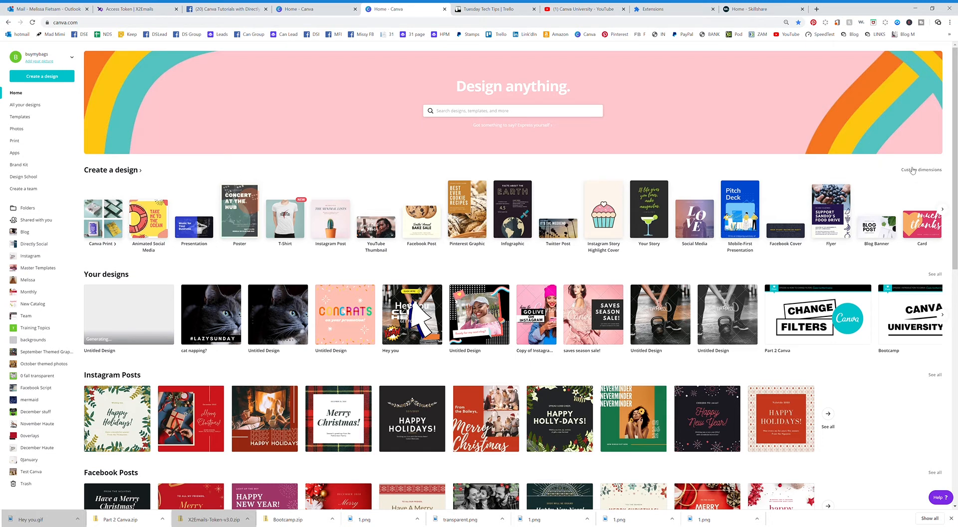
Create a new blank design with custom dimensions 820 × 462 px
{"action": "left_click", "coordinate": [916, 170]}
{"action": "type", "text": "462"}
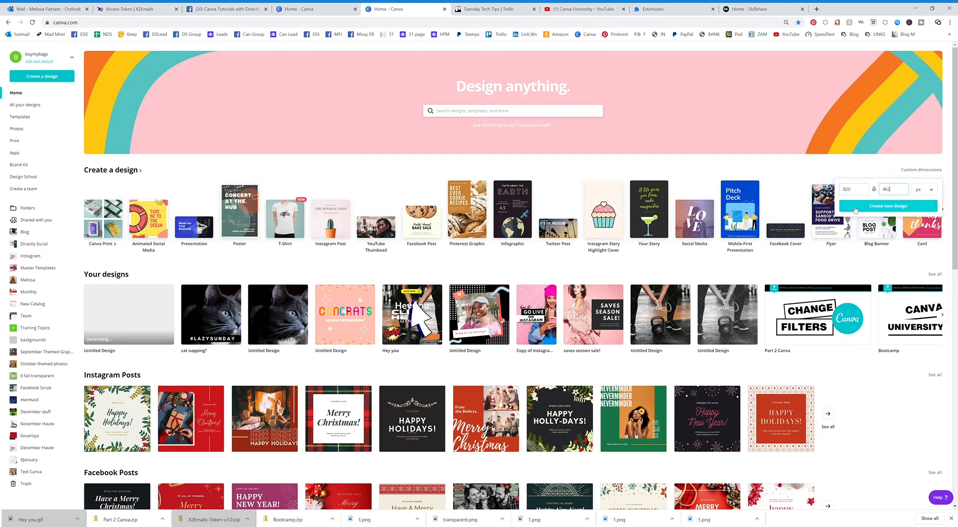
{"action": "left_click", "coordinate": [887, 205]}
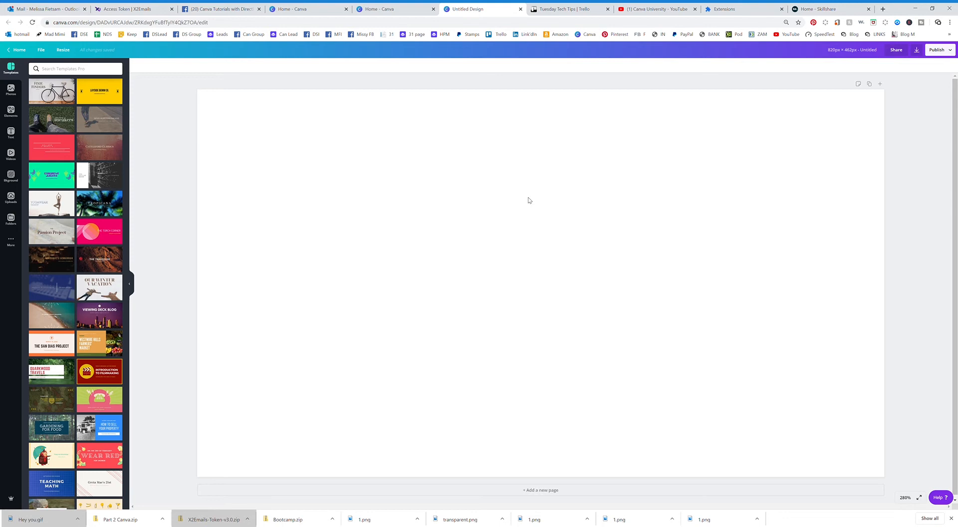
{"action": "mouse_move", "coordinate": [246, 176]}
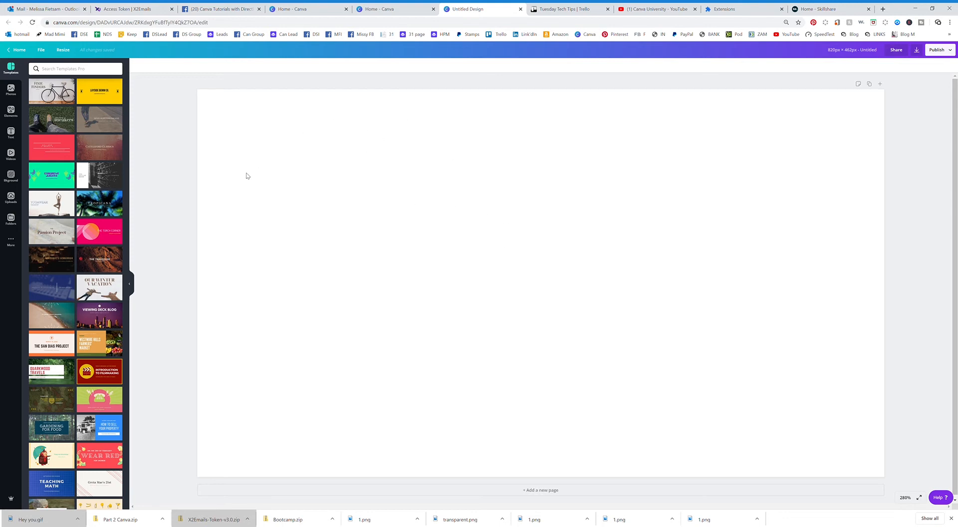
Apply the Tropicana Resort Wear template to the blank design
{"action": "left_click", "coordinate": [98, 203]}
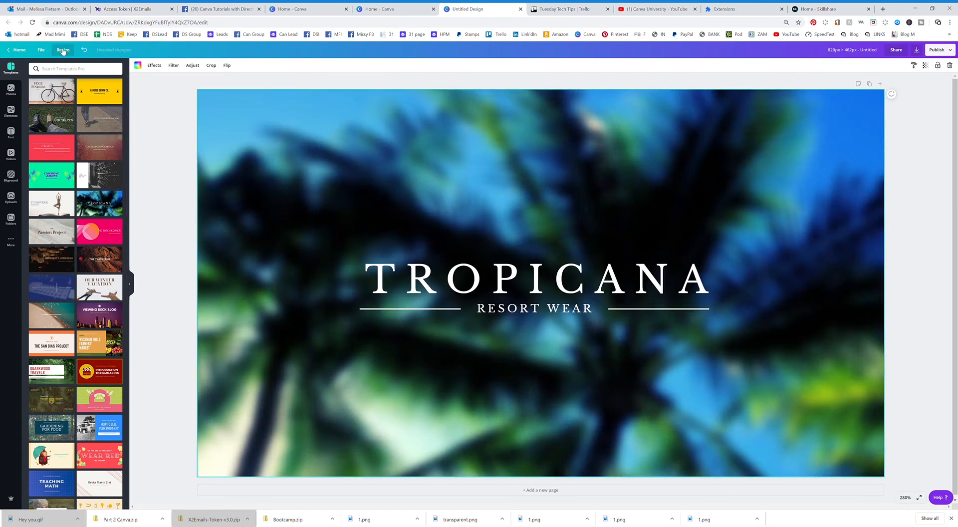
Copy and resize the Tropicana design to custom 1200 × 628 px in a new tab
{"action": "left_click", "coordinate": [62, 50]}
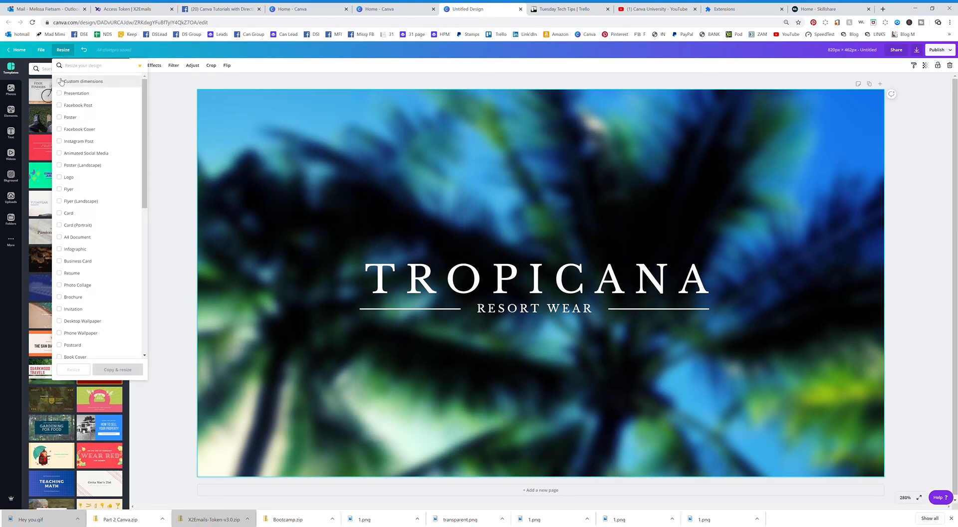
{"action": "left_click", "coordinate": [59, 81]}
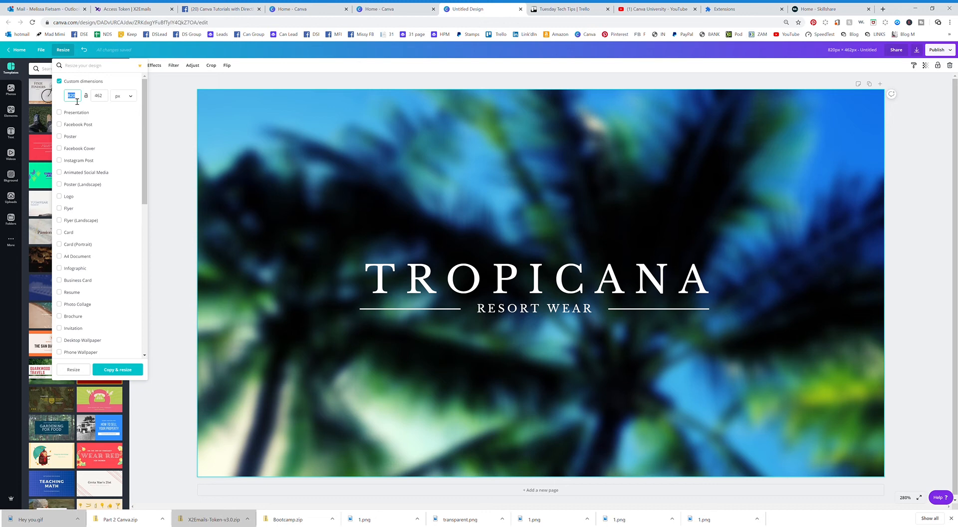
{"action": "type", "text": "1200"}
{"action": "left_click", "coordinate": [100, 95]}
{"action": "type", "text": "628"}
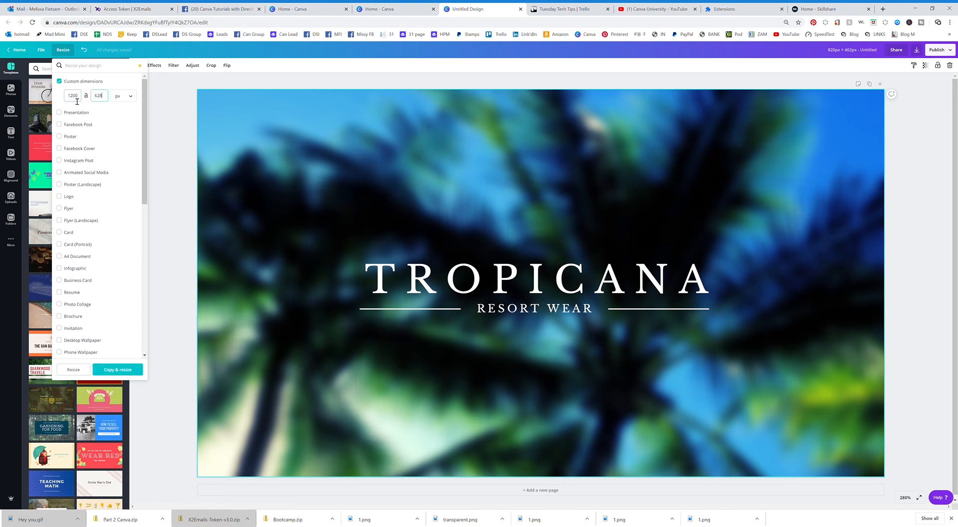
{"action": "mouse_move", "coordinate": [83, 283]}
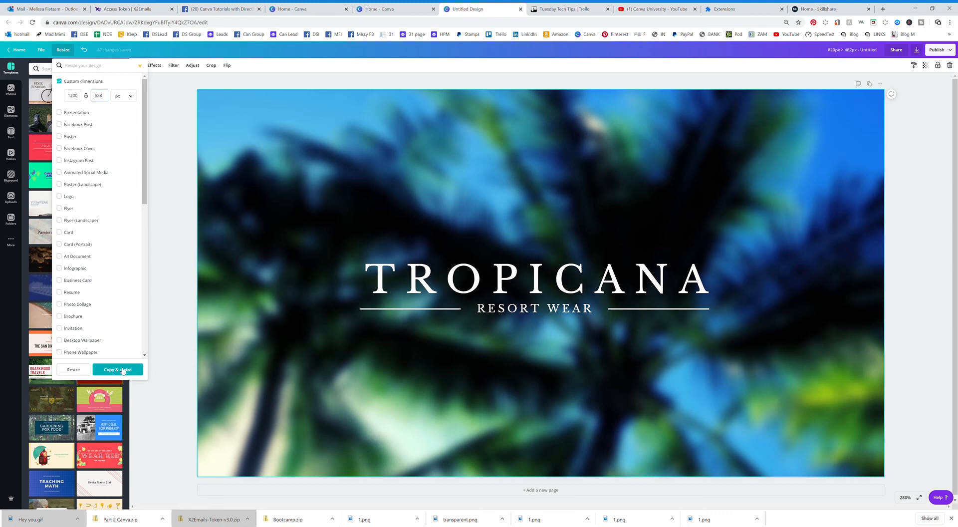
{"action": "left_click", "coordinate": [118, 370]}
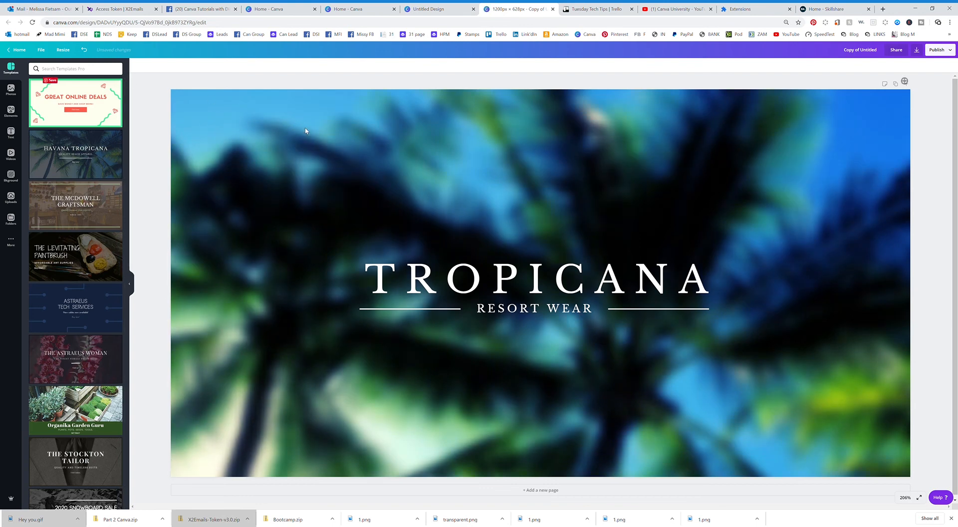
{"action": "mouse_move", "coordinate": [555, 169]}
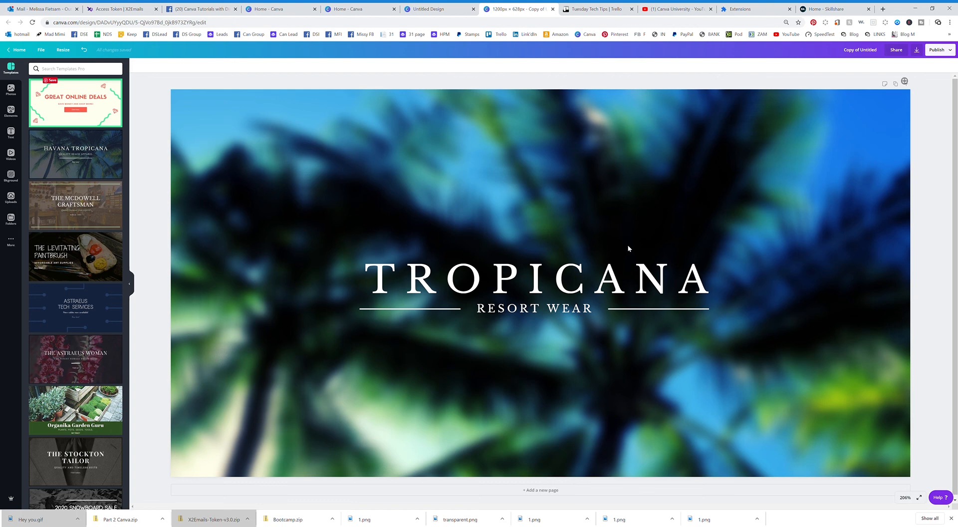
{"action": "mouse_move", "coordinate": [688, 214]}
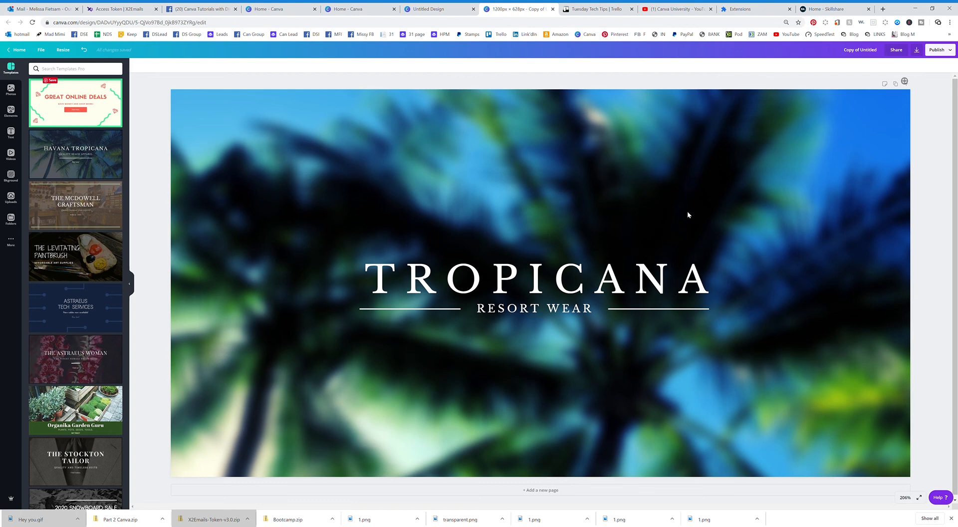